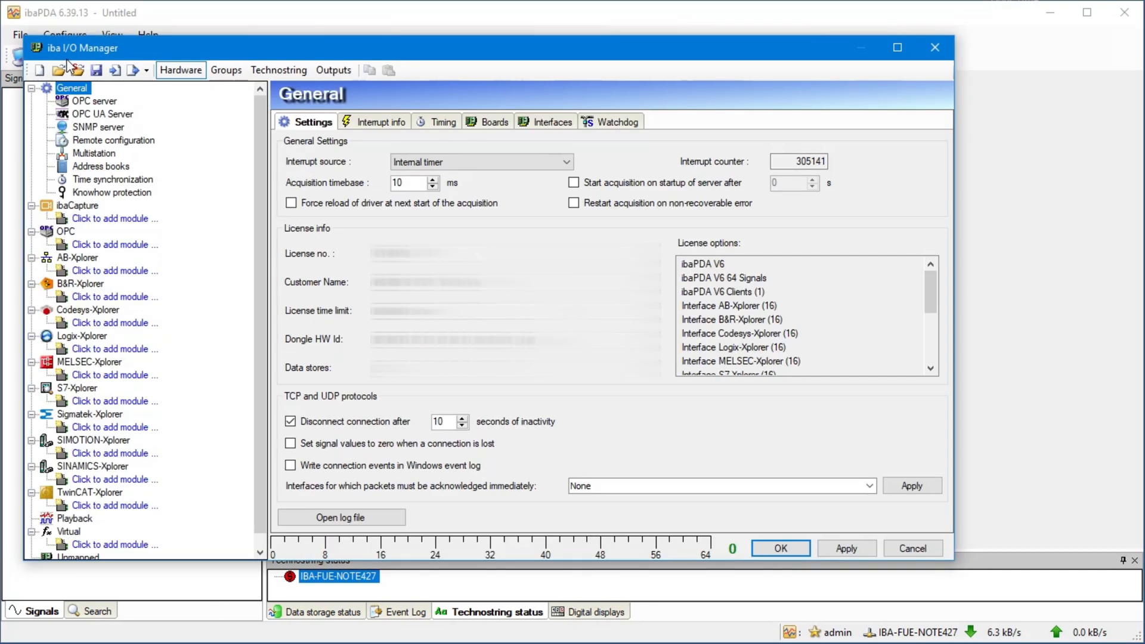
Add an S7-Xplorer module named 'MyPLCModule' and confirm its creation
click(114, 400)
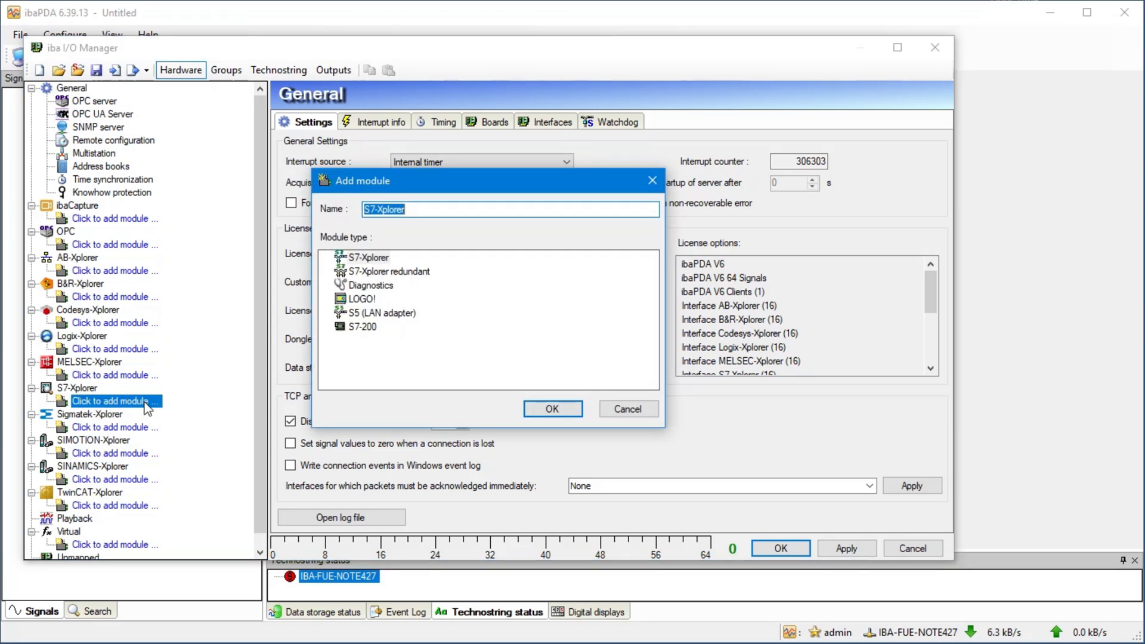
text(MyPLCModule)
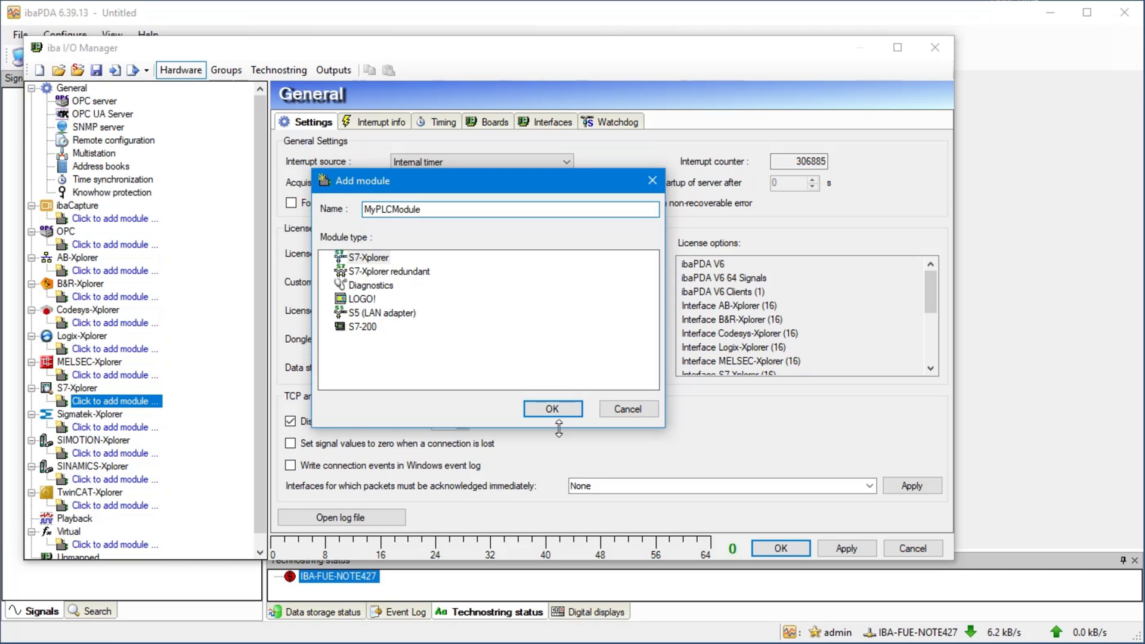
click(552, 408)
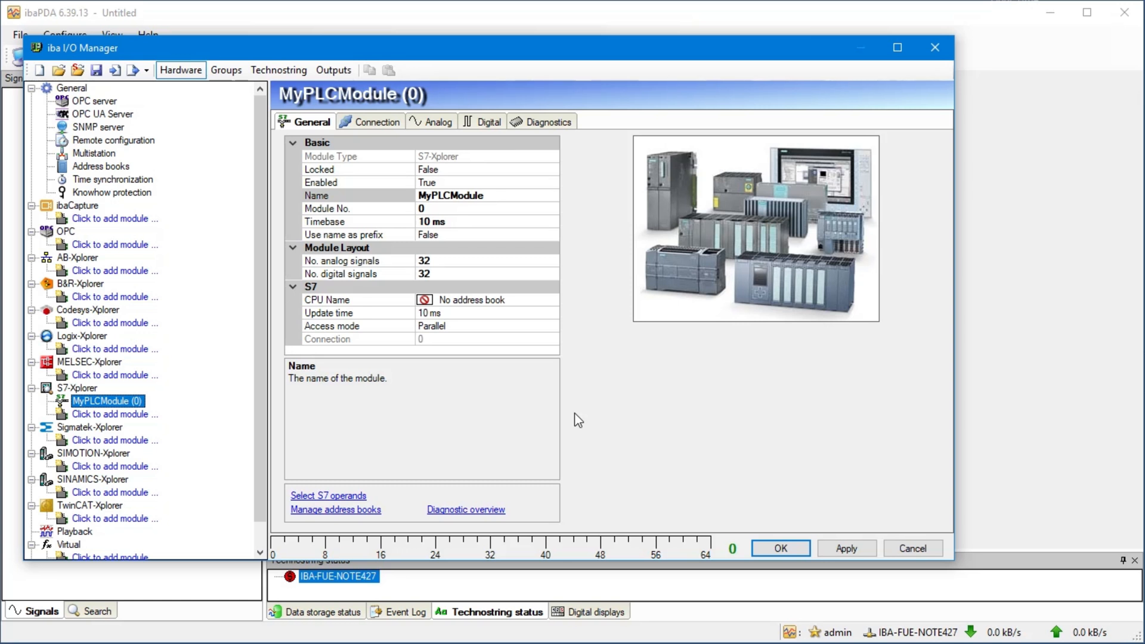
mouse_move(413, 160)
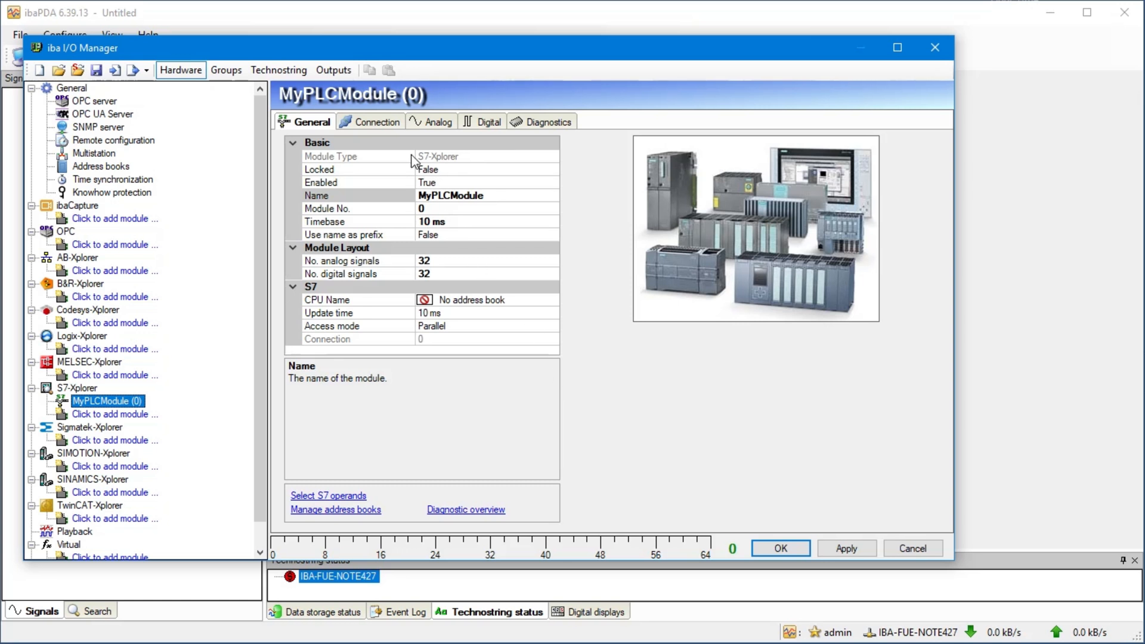
Set MyPLCModule's connection mode to TCP/IP S7-1x00 and test the PLC link
click(376, 121)
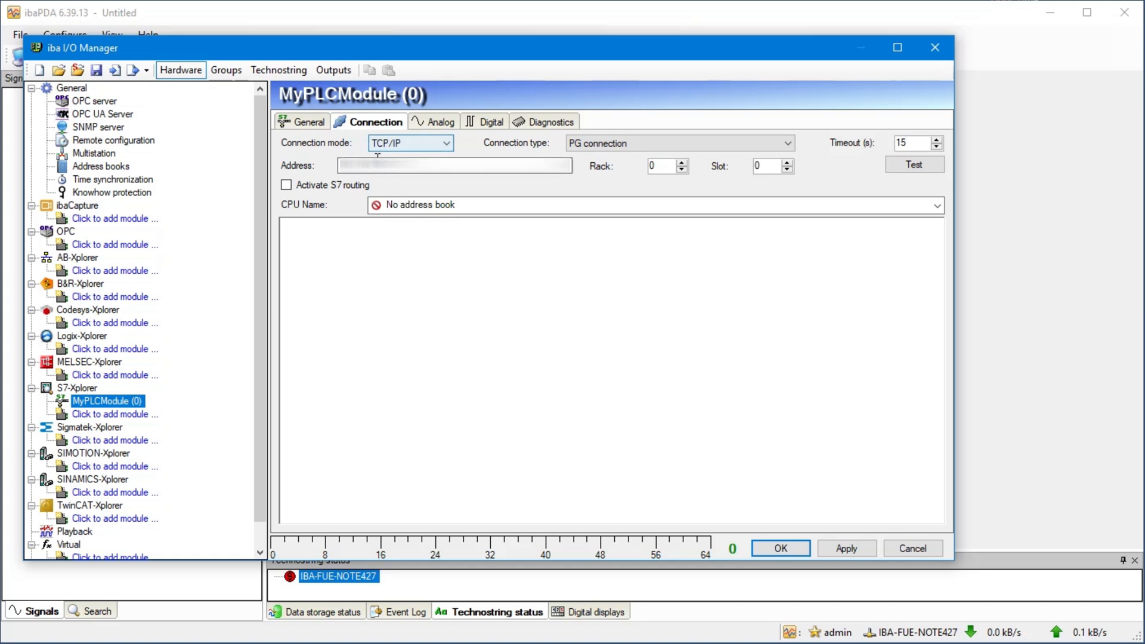
click(452, 165)
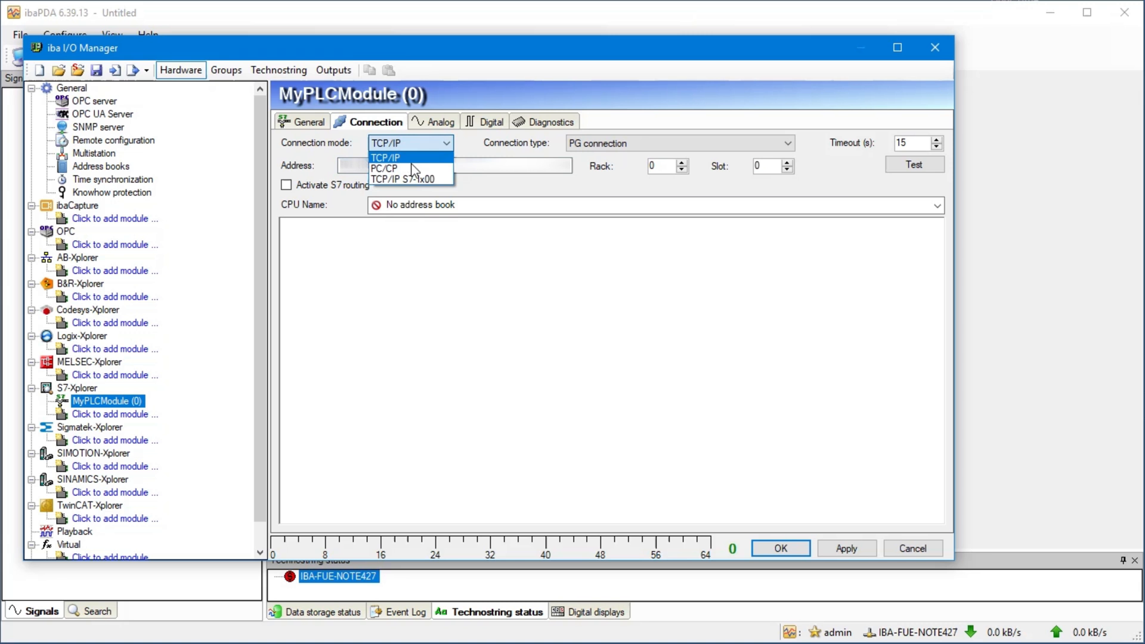
click(409, 179)
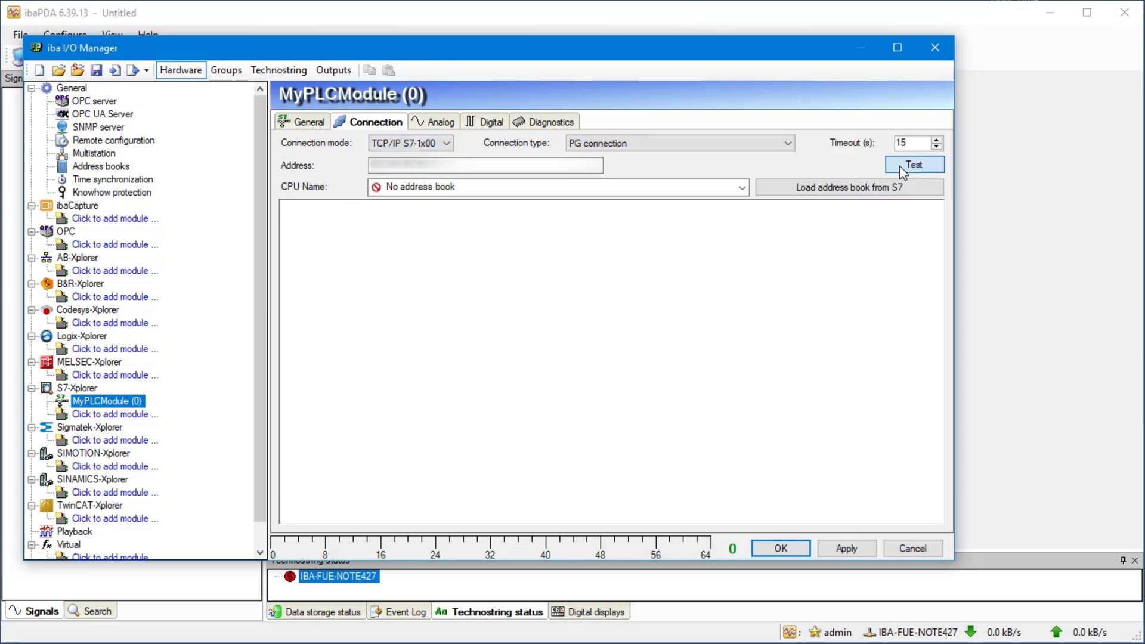
click(913, 165)
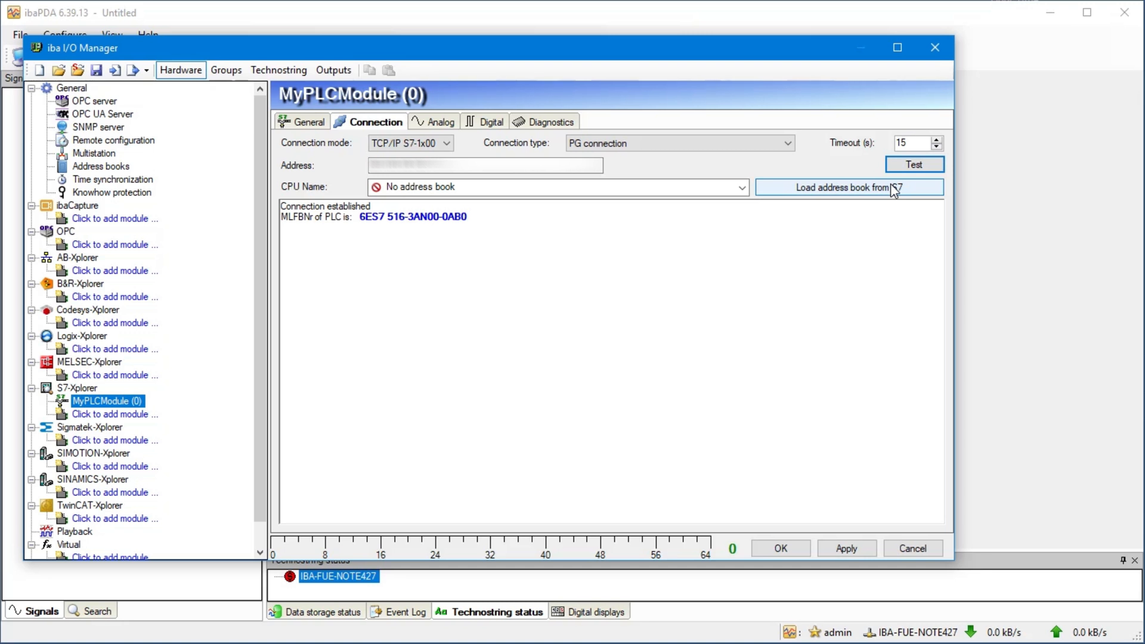
Load the address book from the S7 PLC, then show the Analog signal table
click(848, 186)
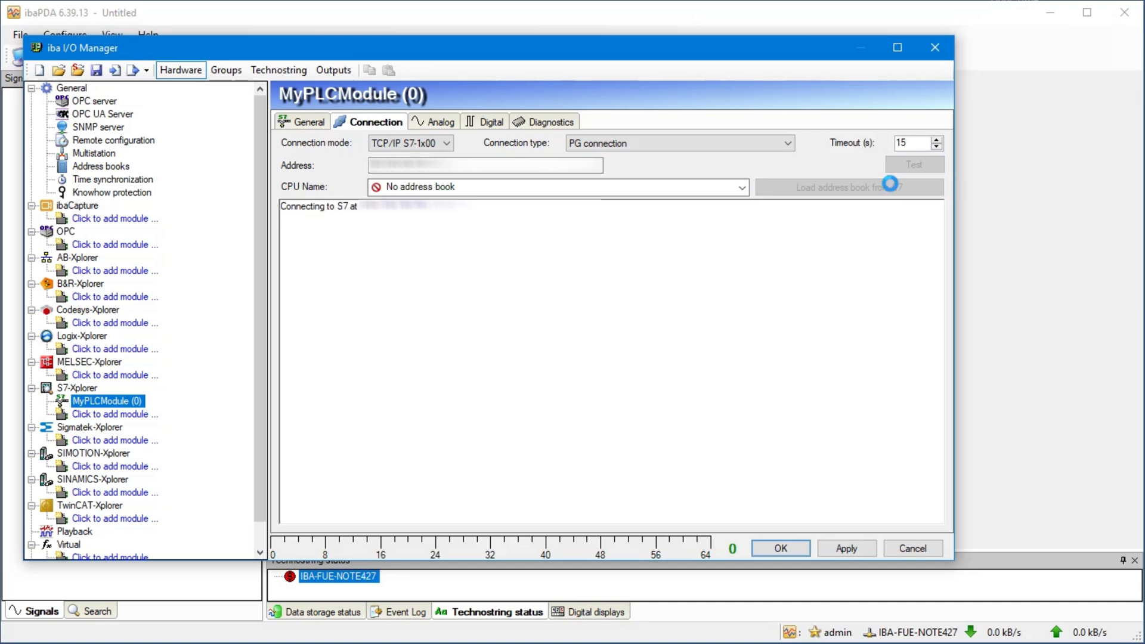
click(848, 187)
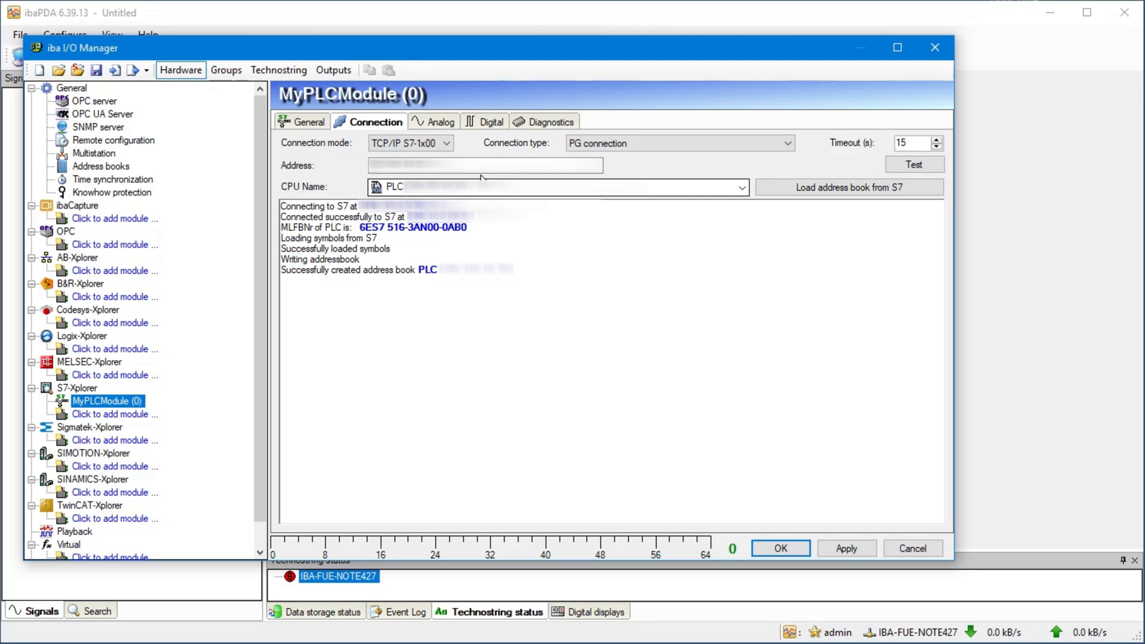
click(432, 121)
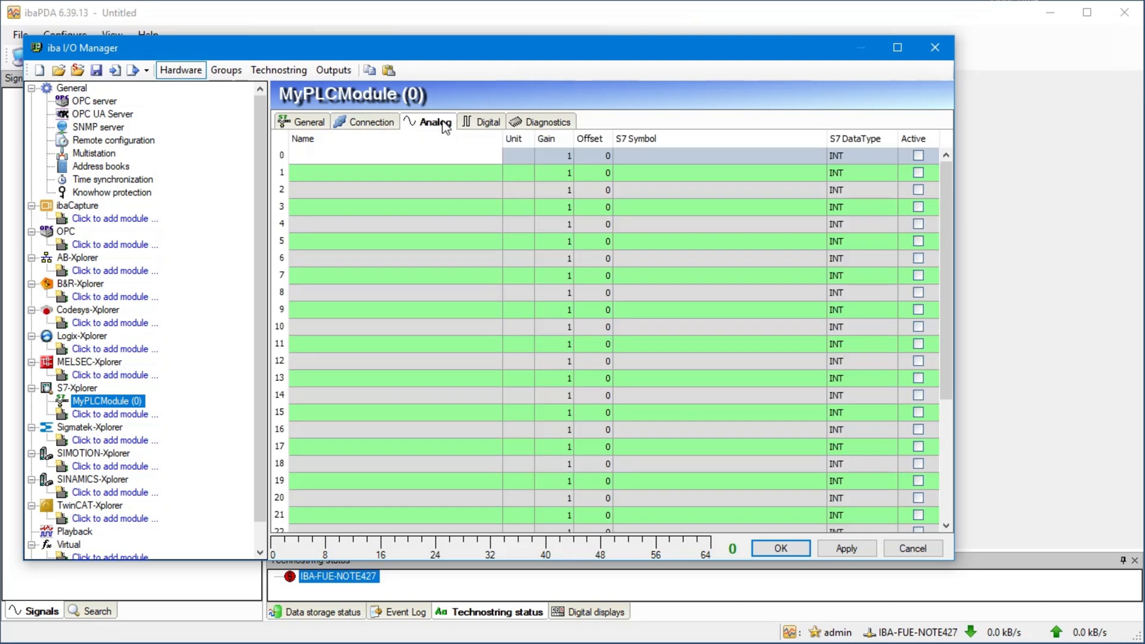
Assign Demo_opt counter_16bit to analog signal 0 via the symbol browser
click(711, 155)
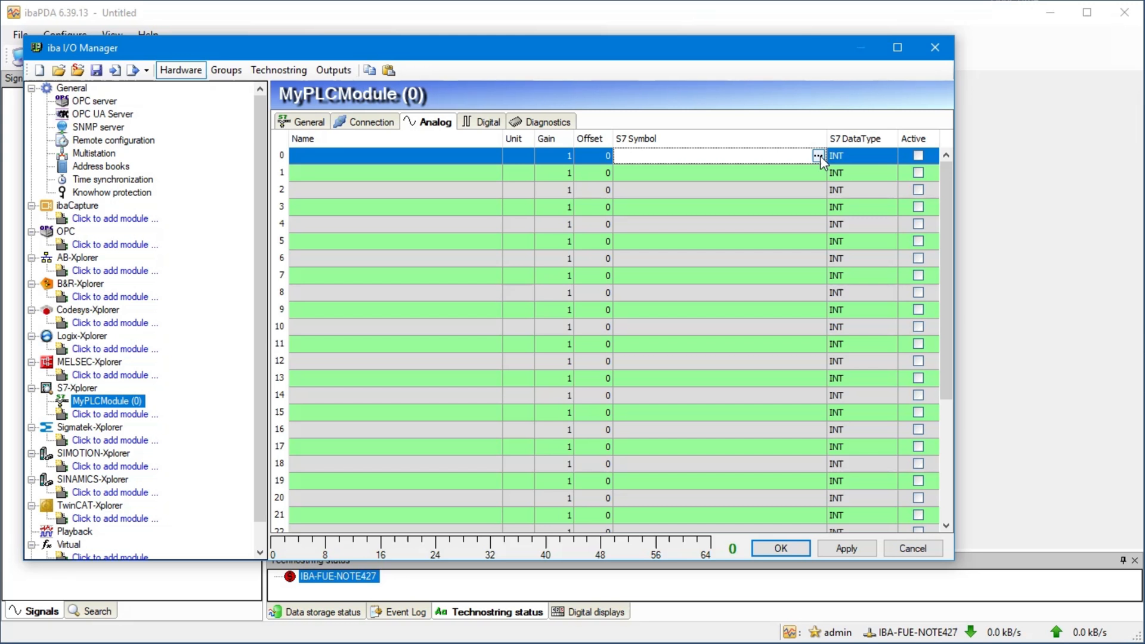
click(818, 156)
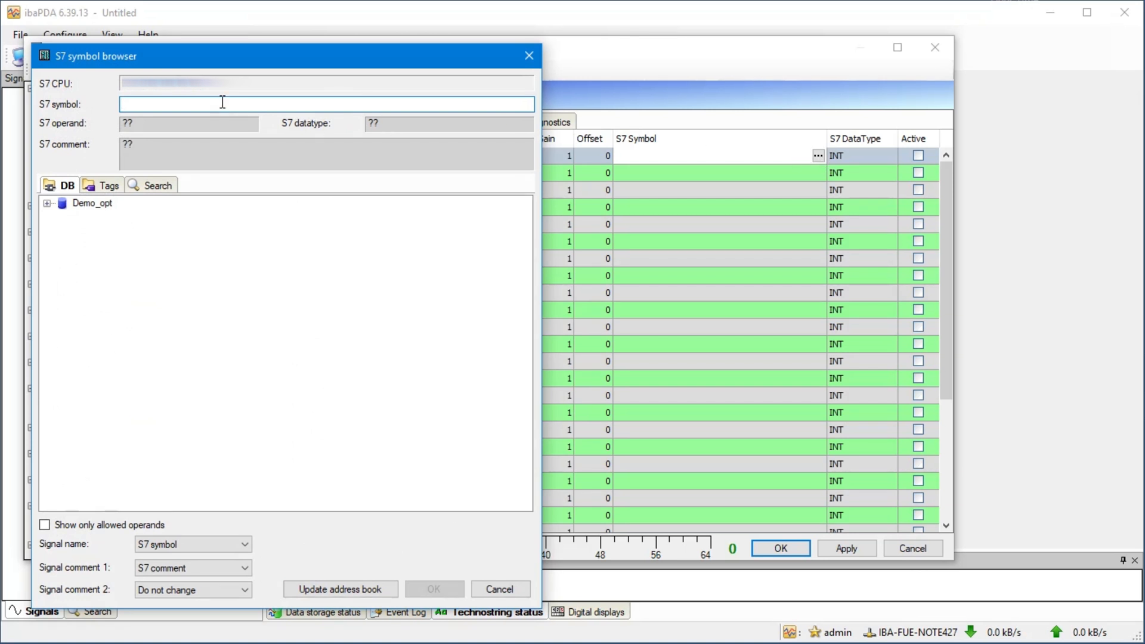
click(156, 185)
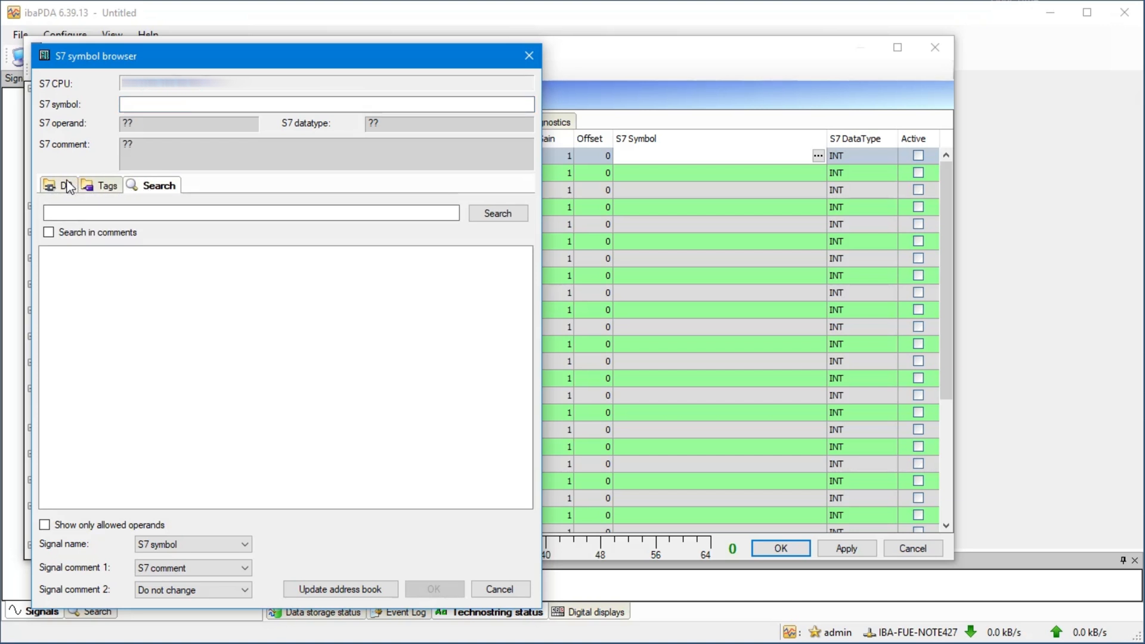
click(49, 203)
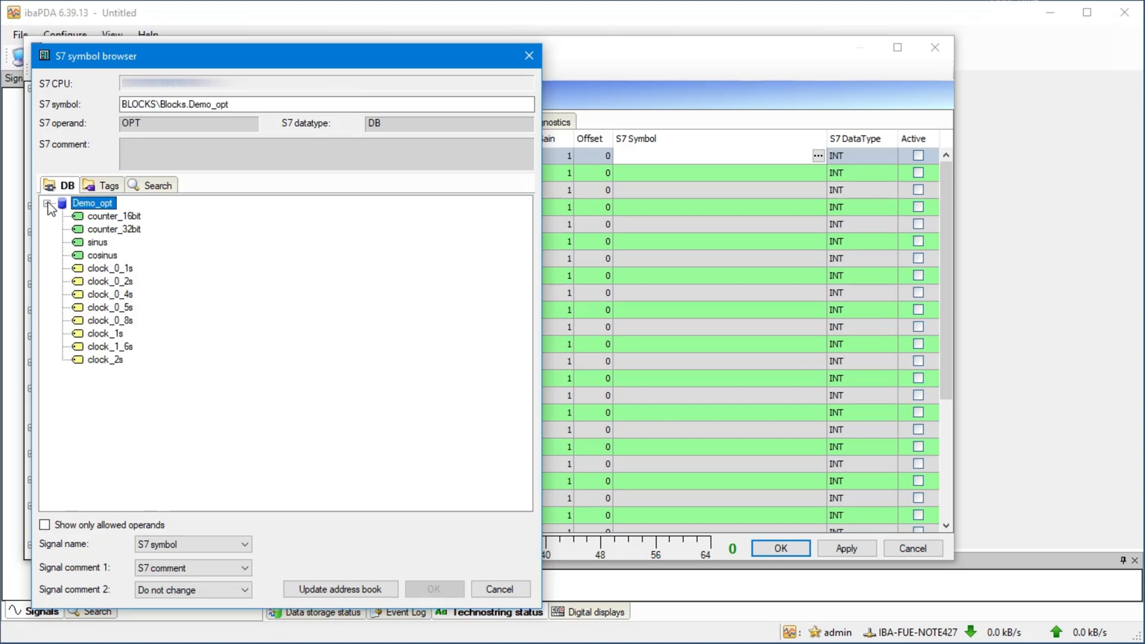
click(113, 215)
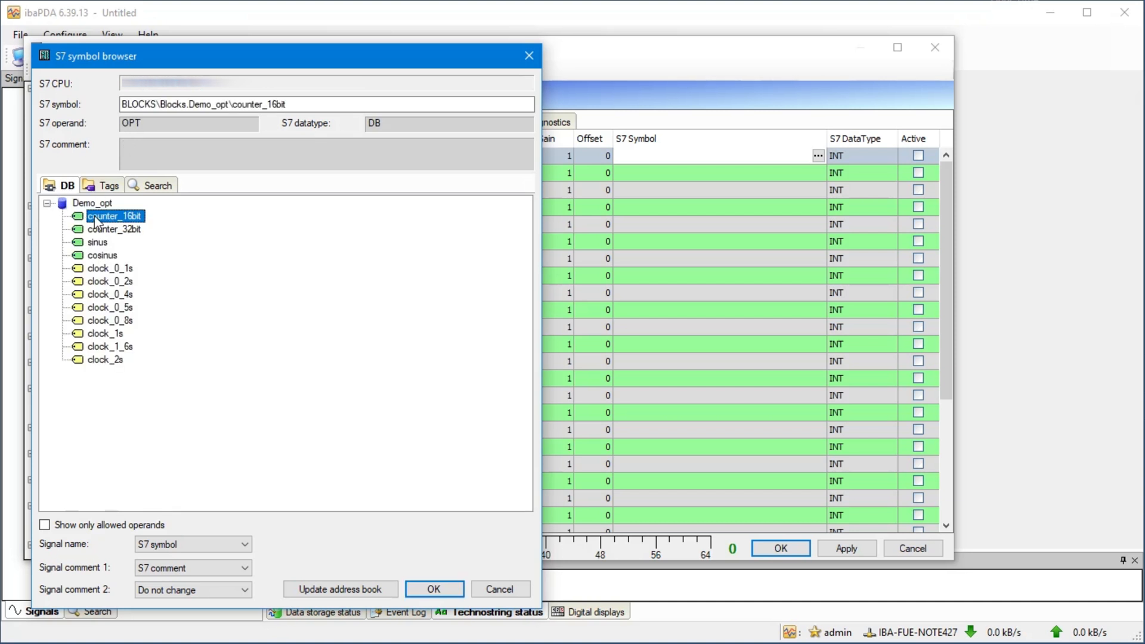
click(433, 589)
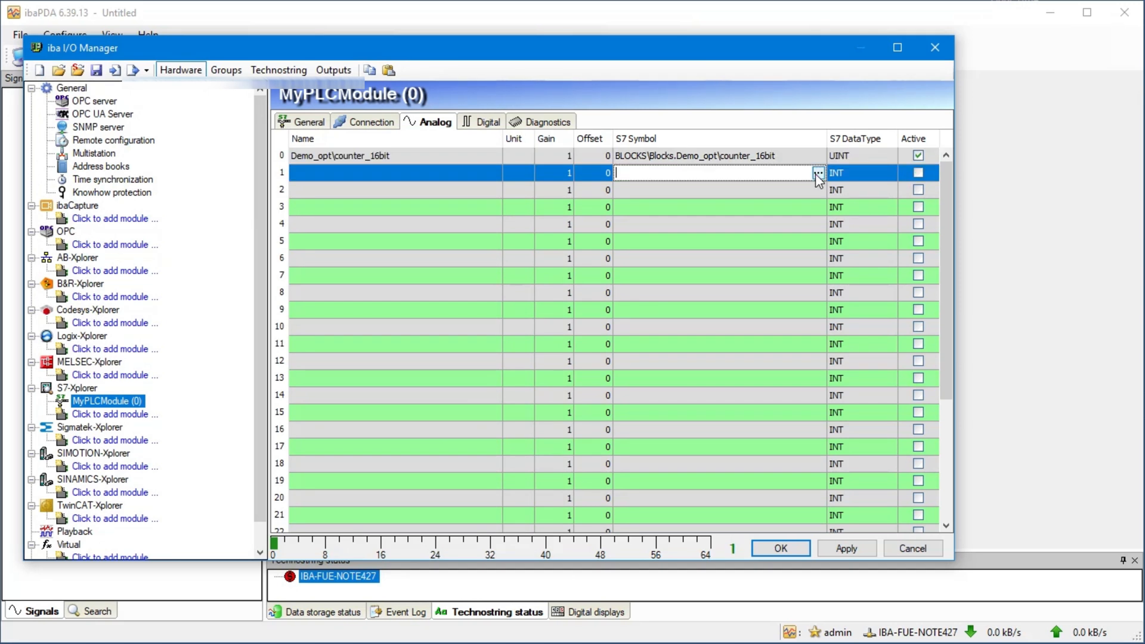
Assign Demo_opt sinus to analog signal 1
click(817, 173)
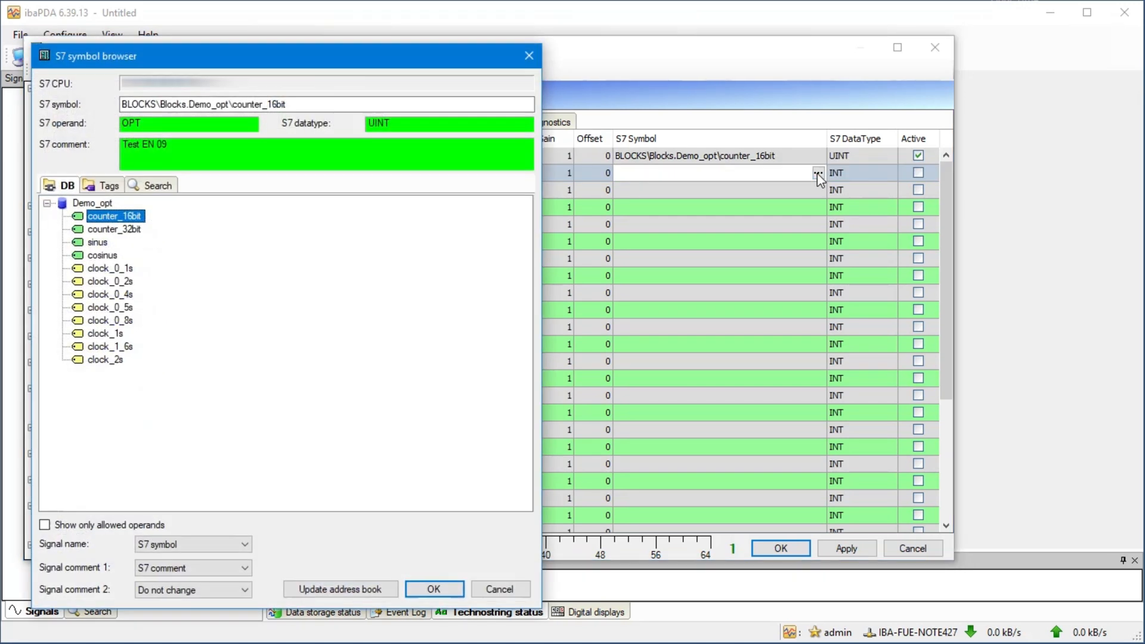
click(98, 241)
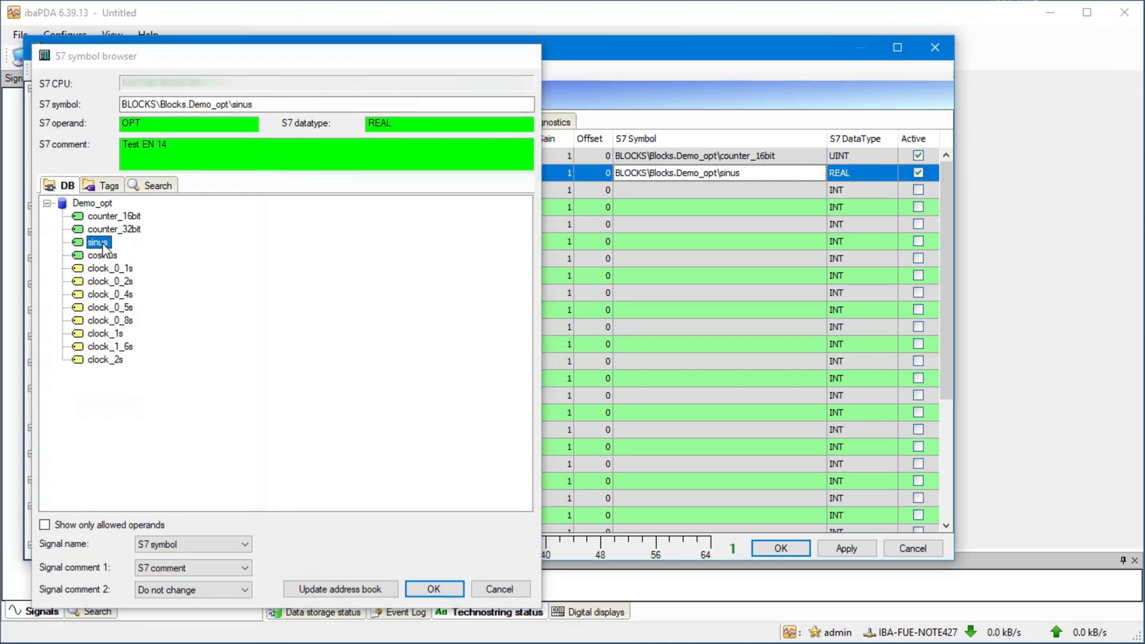
click(433, 589)
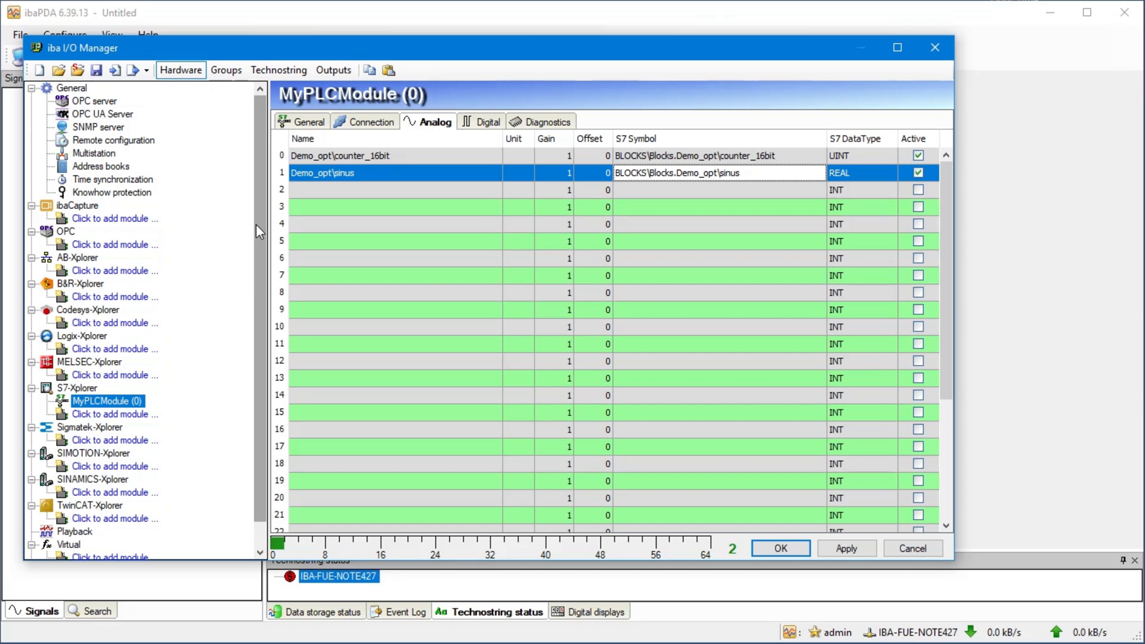
mouse_move(292, 198)
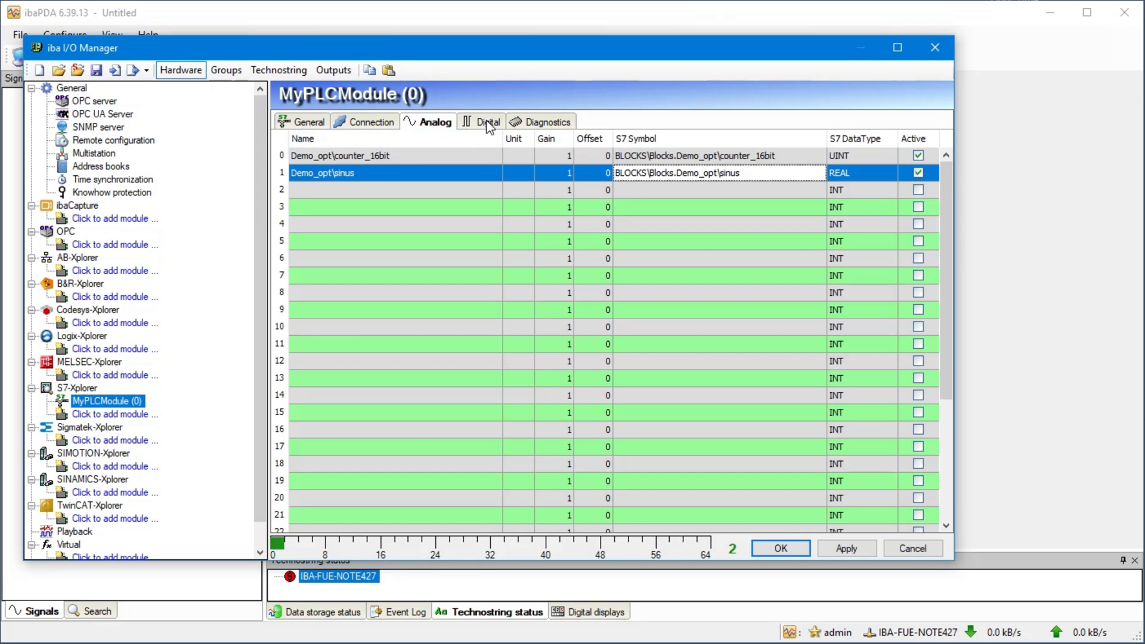
On the Digital tab, assign Demo_opt clock_0_1s to digital signal 0
click(486, 121)
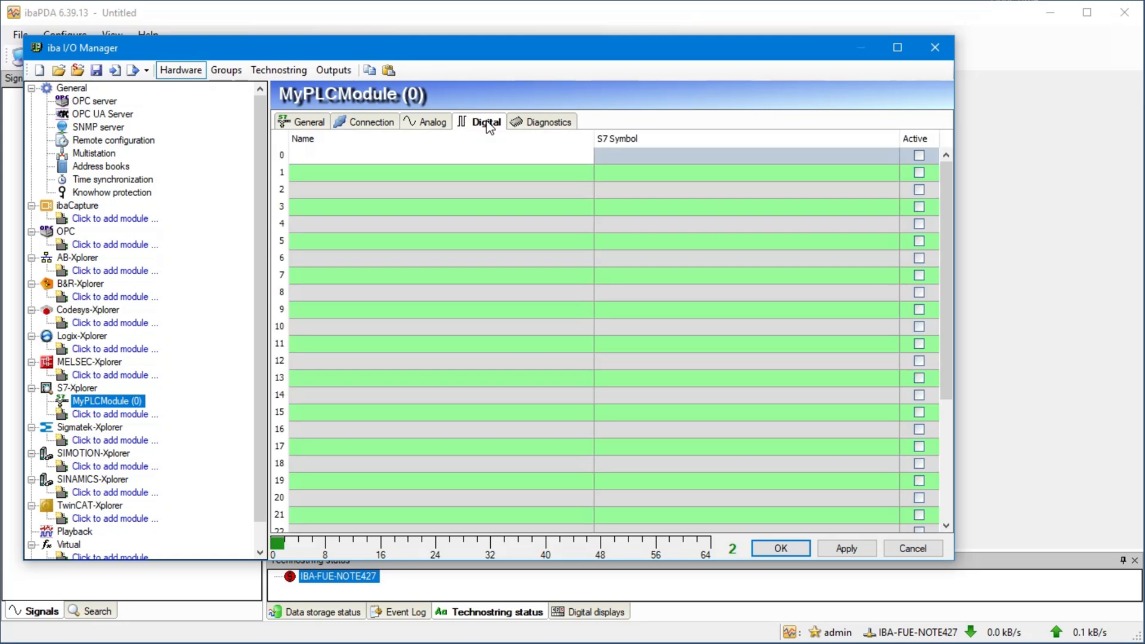
click(890, 155)
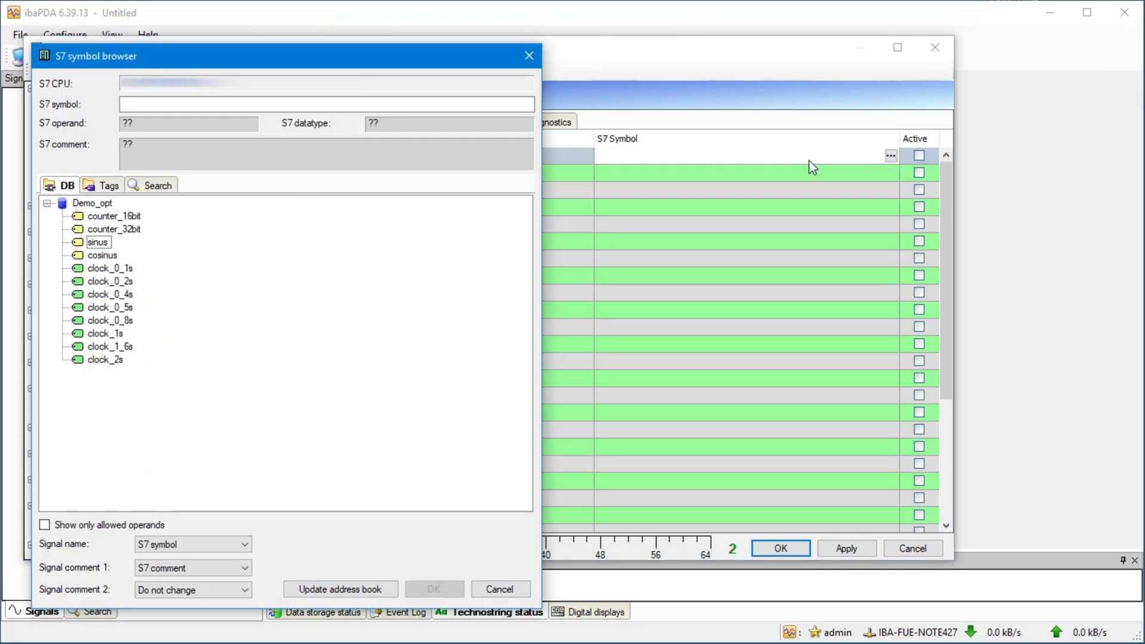
click(433, 588)
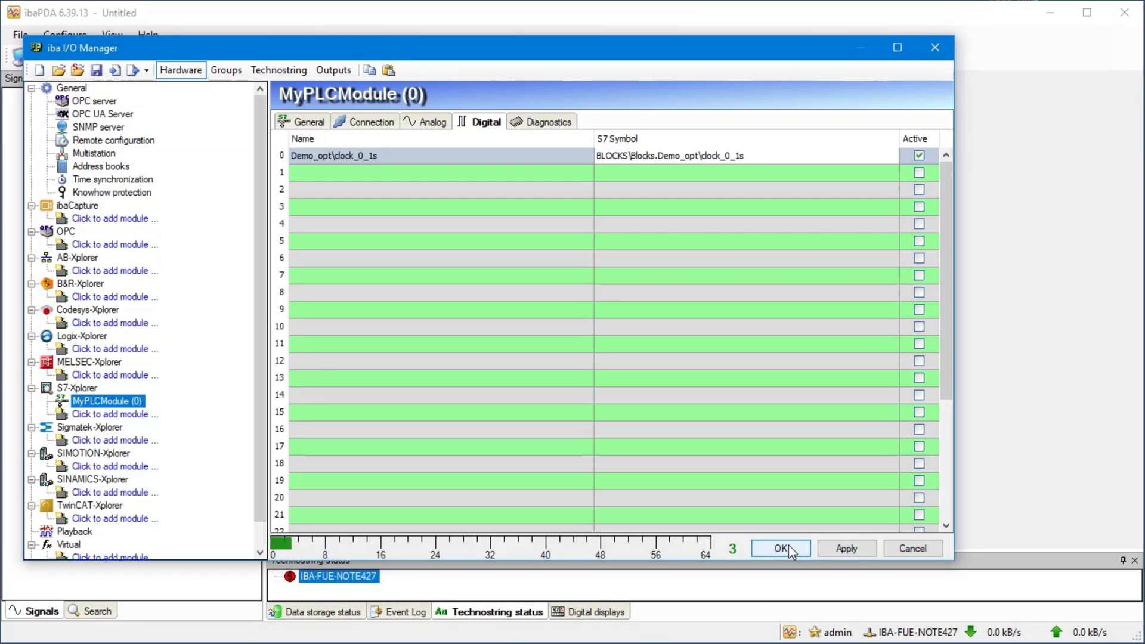
Confirm the I/O Manager and dismiss the configuration-applied report
click(780, 548)
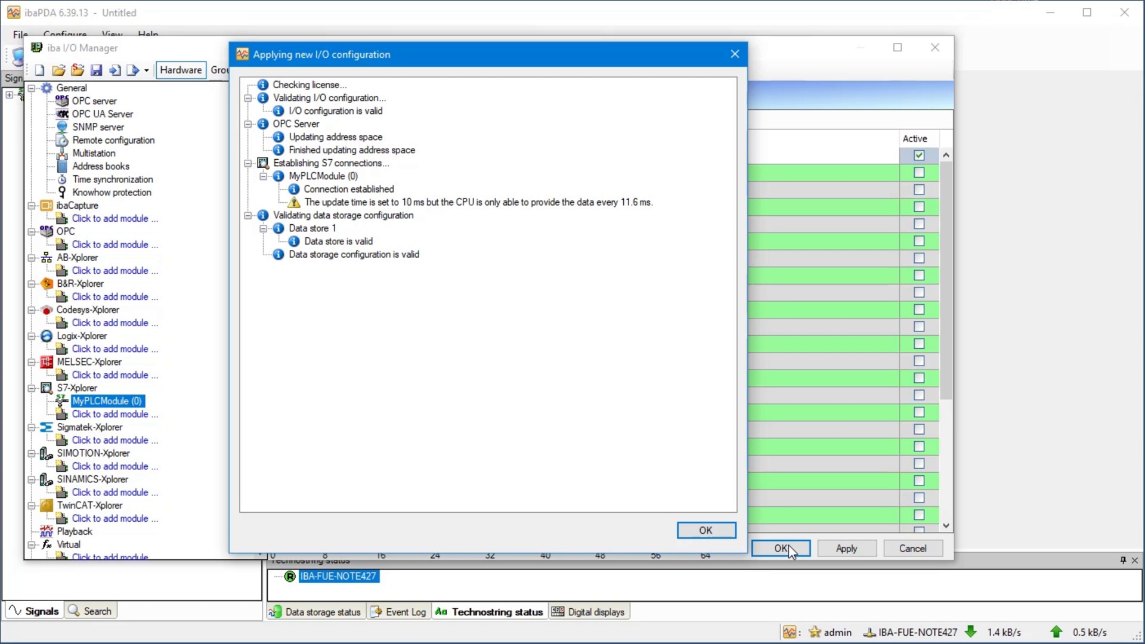
mouse_move(759, 538)
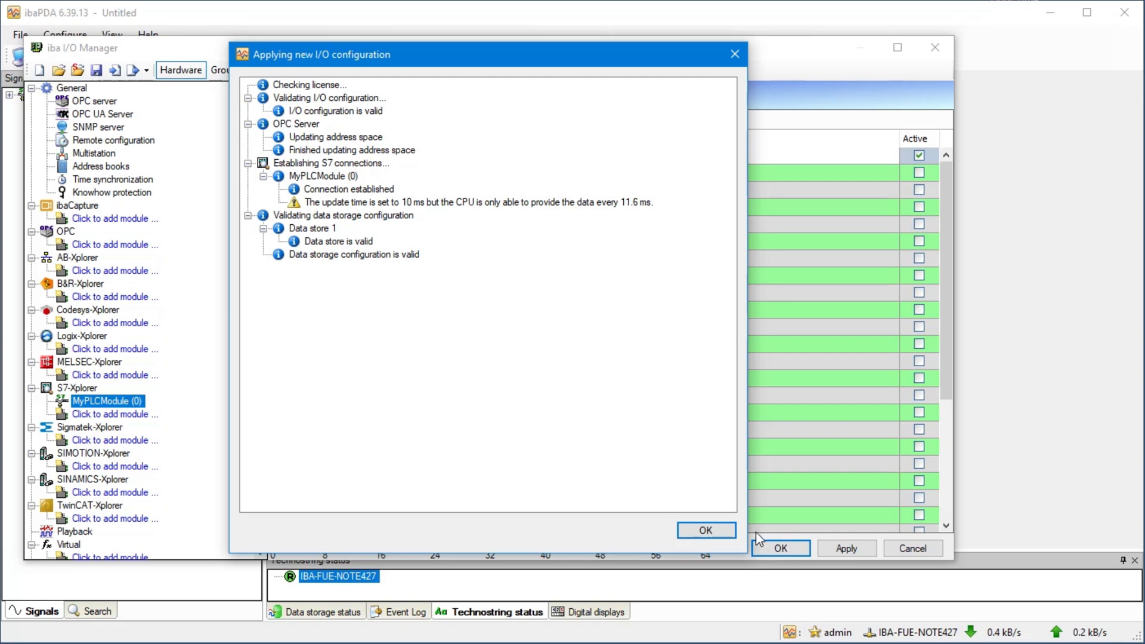
click(702, 530)
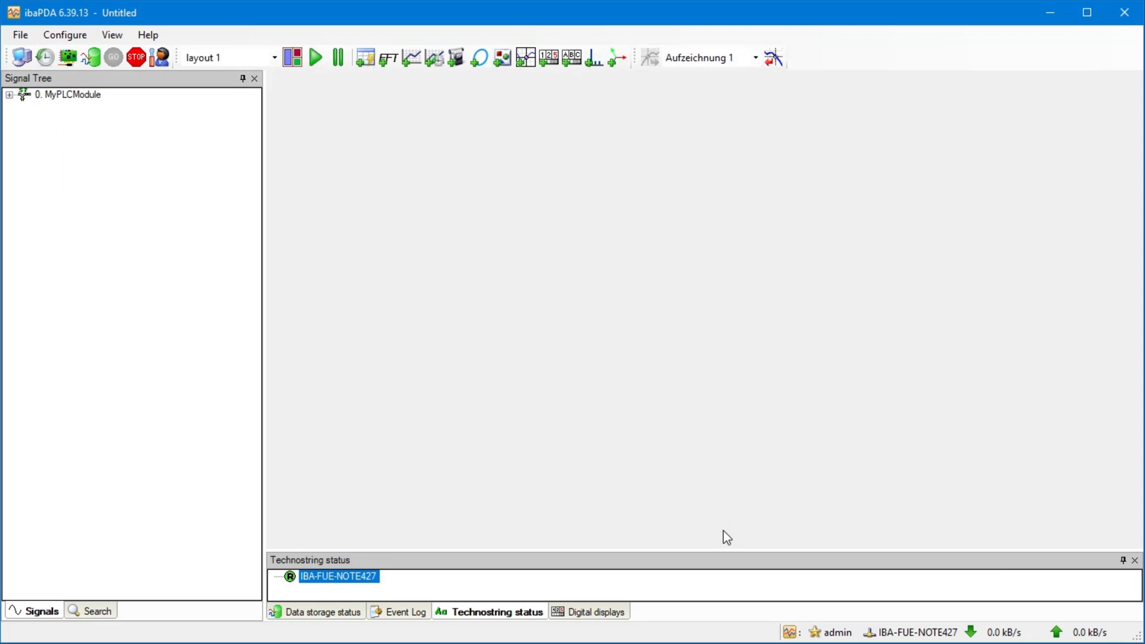
mouse_move(699, 513)
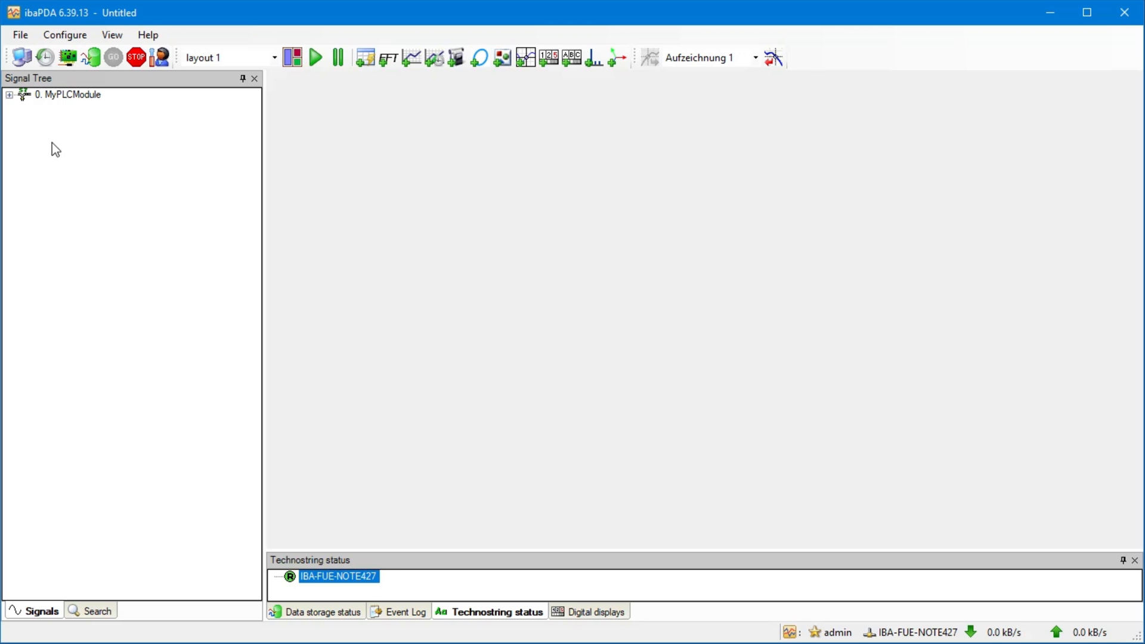
Expand MyPLCModule in the Signal Tree and plot counter_16bit and sinus in a trend graph
click(8, 94)
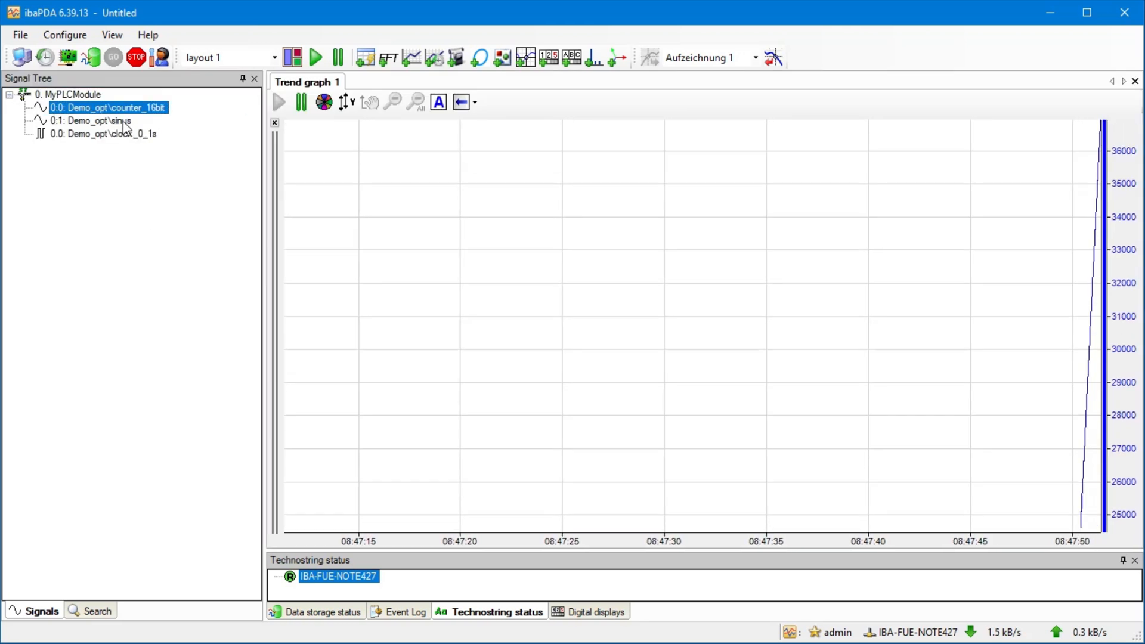
click(110, 134)
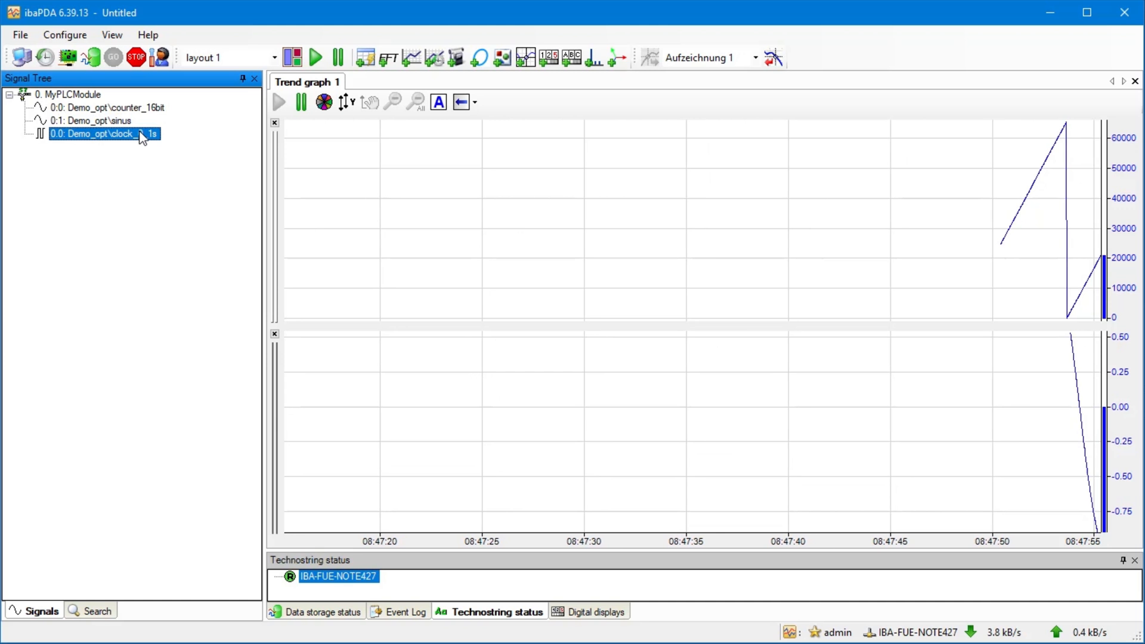